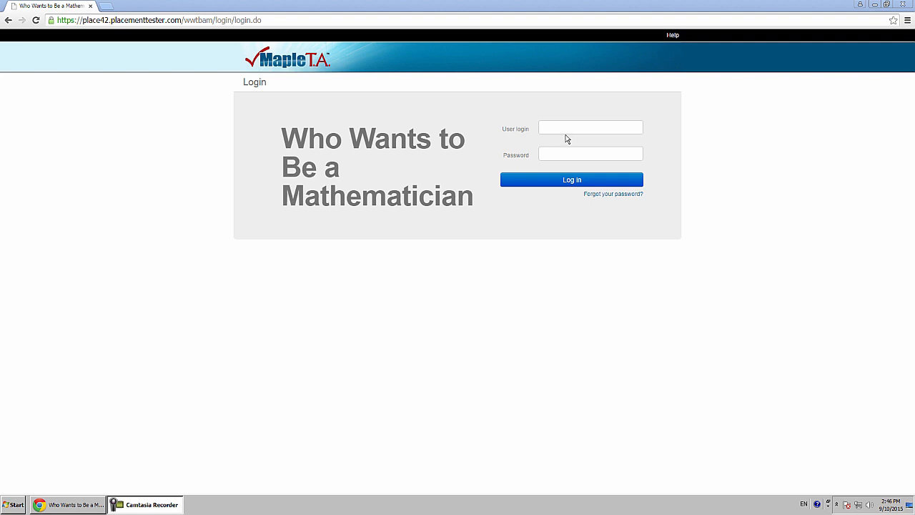
{"action": "type", "text": "wwt0200s01"}
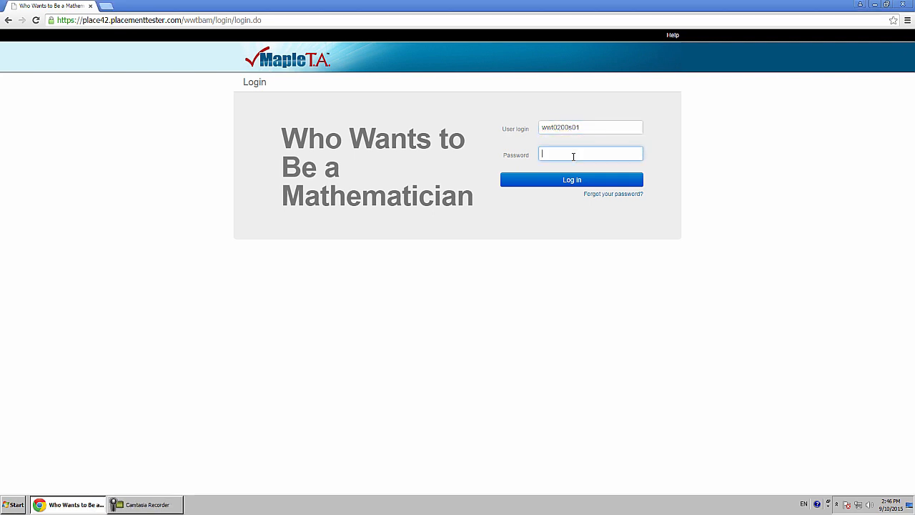
{"action": "left_click", "coordinate": [572, 179]}
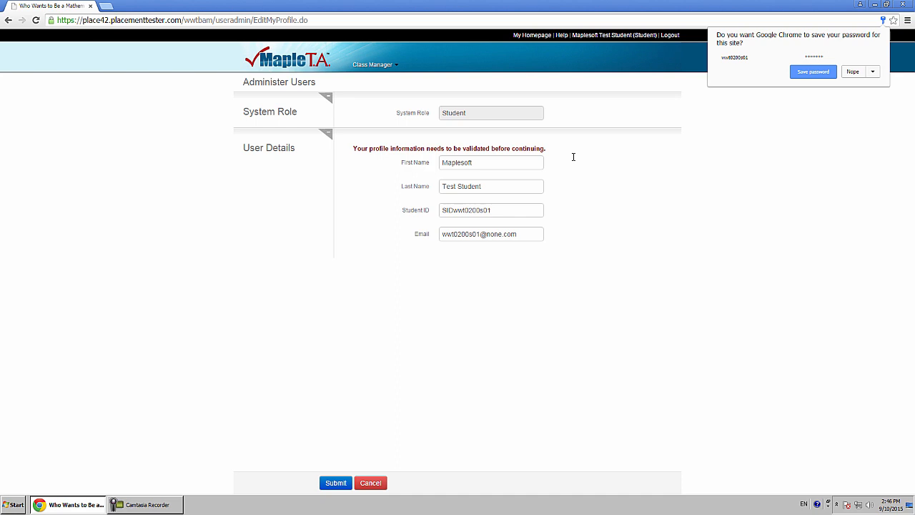
{"action": "mouse_move", "coordinate": [384, 338]}
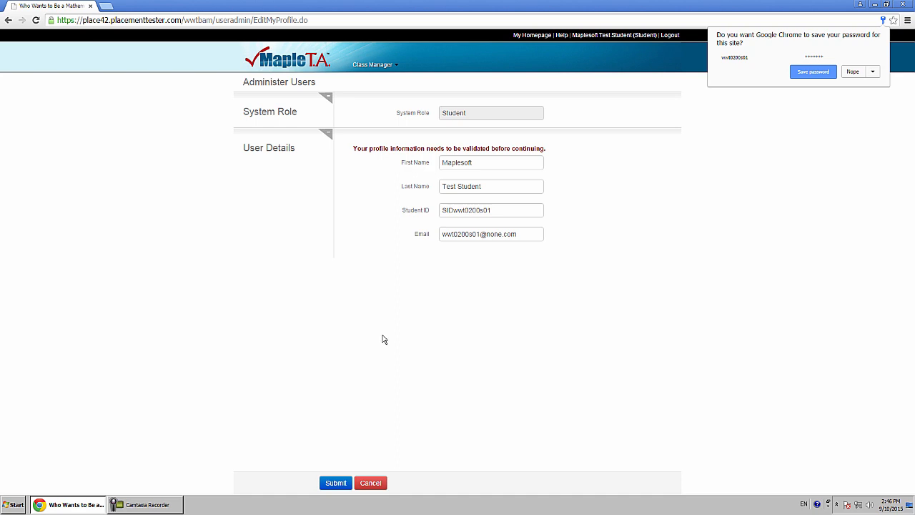
- Dismiss Chrome's save-password prompt and submit the profile validation form
{"action": "left_click", "coordinate": [335, 483]}
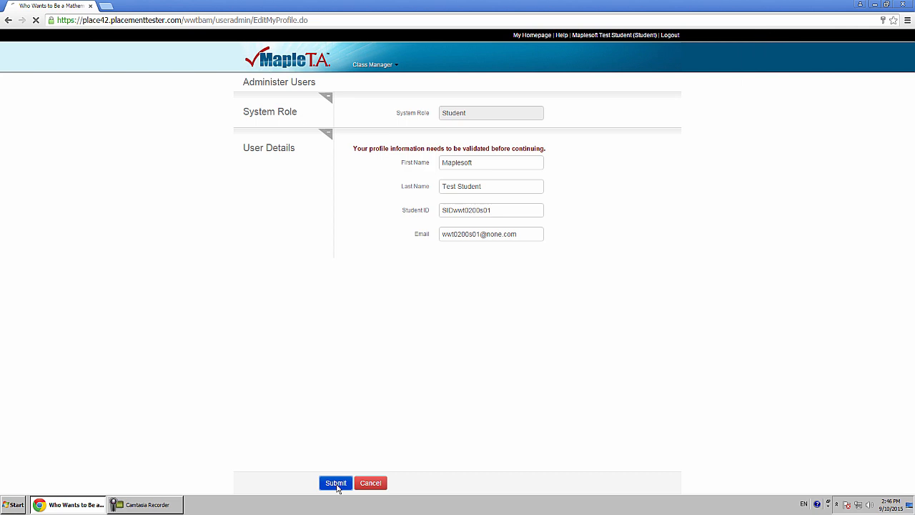
{"action": "left_click", "coordinate": [335, 483]}
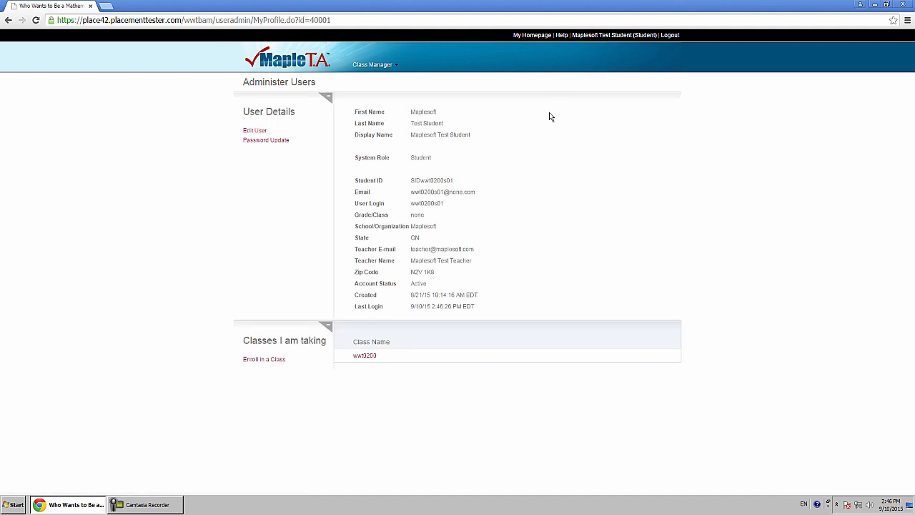
{"action": "mouse_move", "coordinate": [531, 141]}
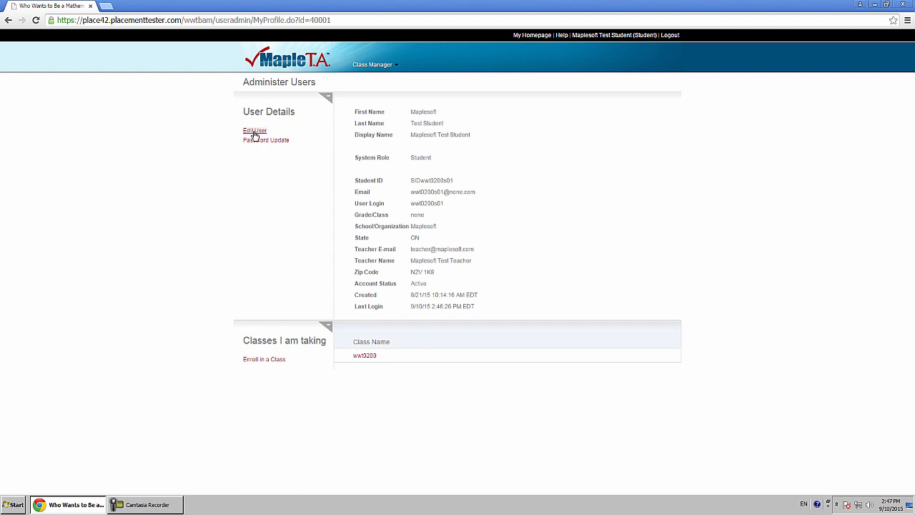
- Open Edit User and resubmit the student's details unchanged
{"action": "left_click", "coordinate": [254, 130]}
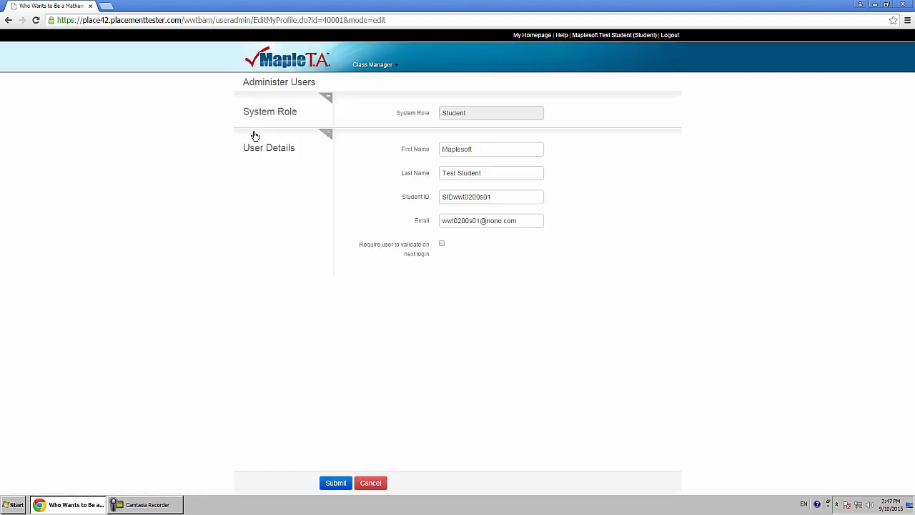
{"action": "mouse_move", "coordinate": [379, 237]}
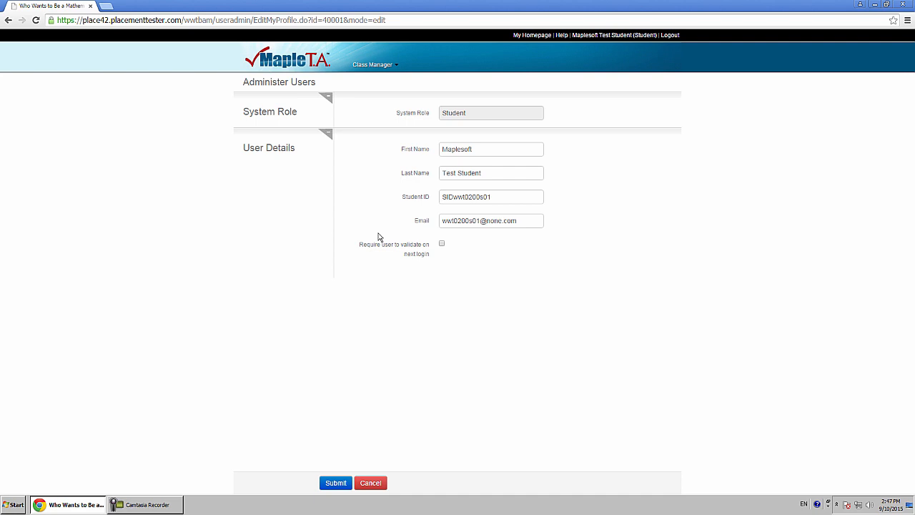
{"action": "mouse_move", "coordinate": [326, 457]}
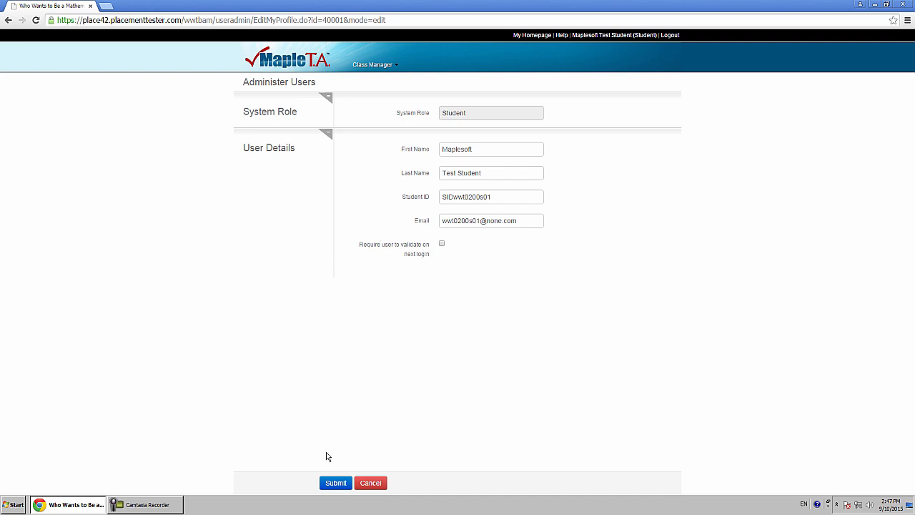
{"action": "left_click", "coordinate": [335, 483]}
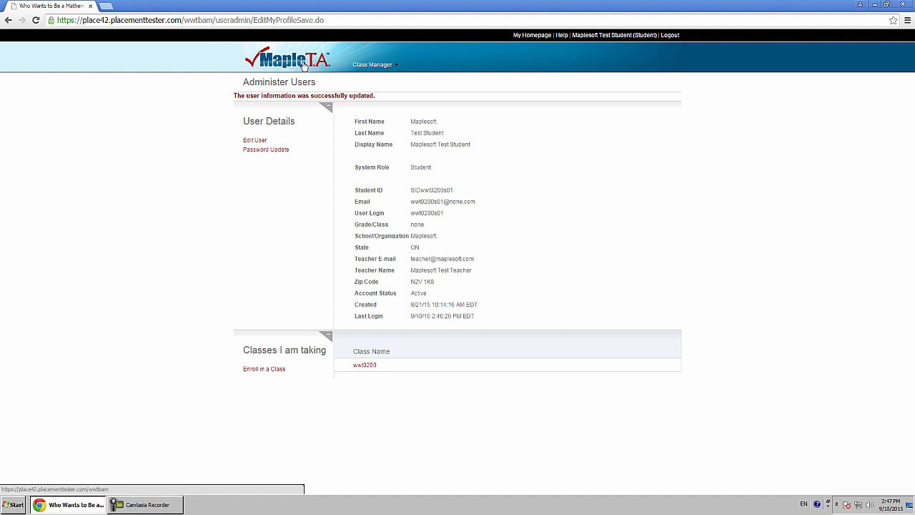
- Return to My Homepage and open the wwt0200 class homepage
{"action": "left_click", "coordinate": [531, 35]}
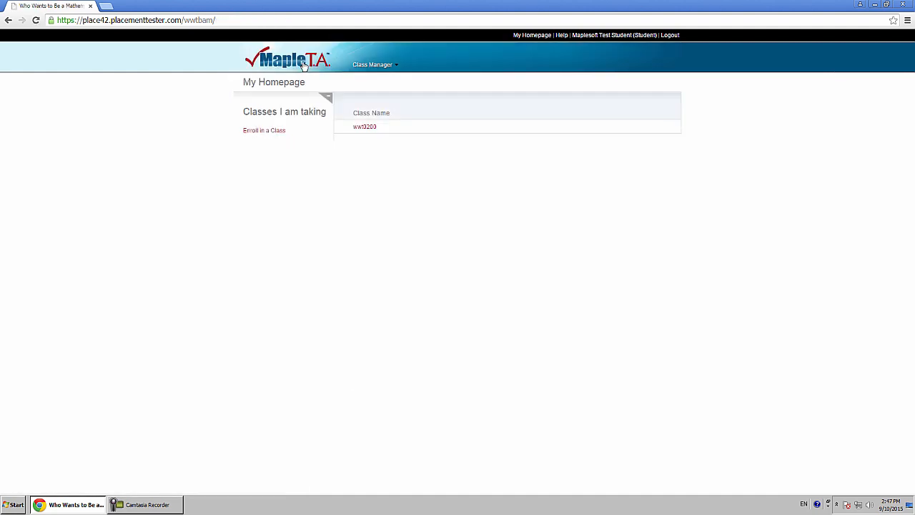
{"action": "mouse_move", "coordinate": [404, 245]}
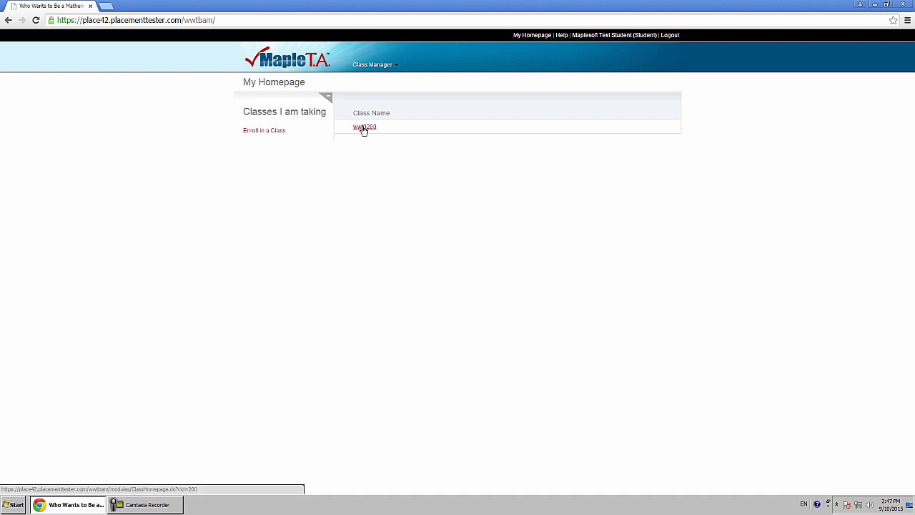
{"action": "left_click", "coordinate": [364, 128]}
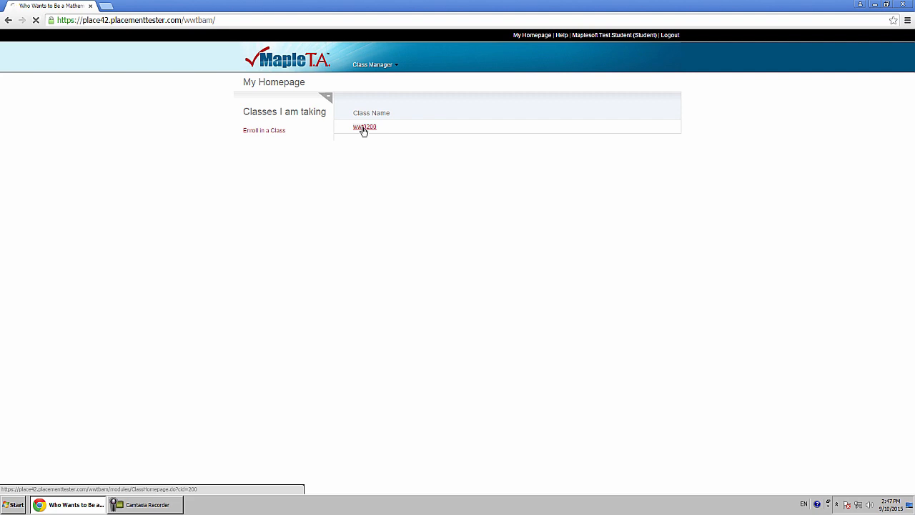
{"action": "left_click", "coordinate": [364, 127]}
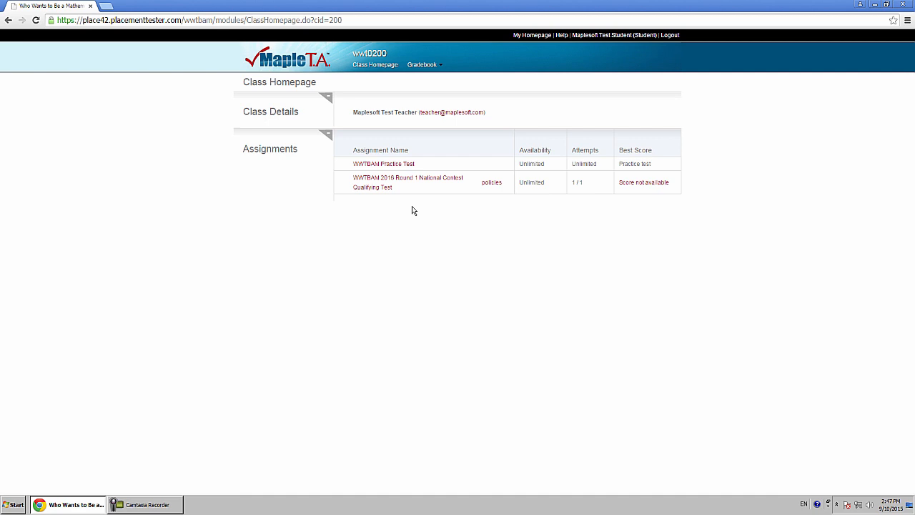
{"action": "mouse_move", "coordinate": [391, 164]}
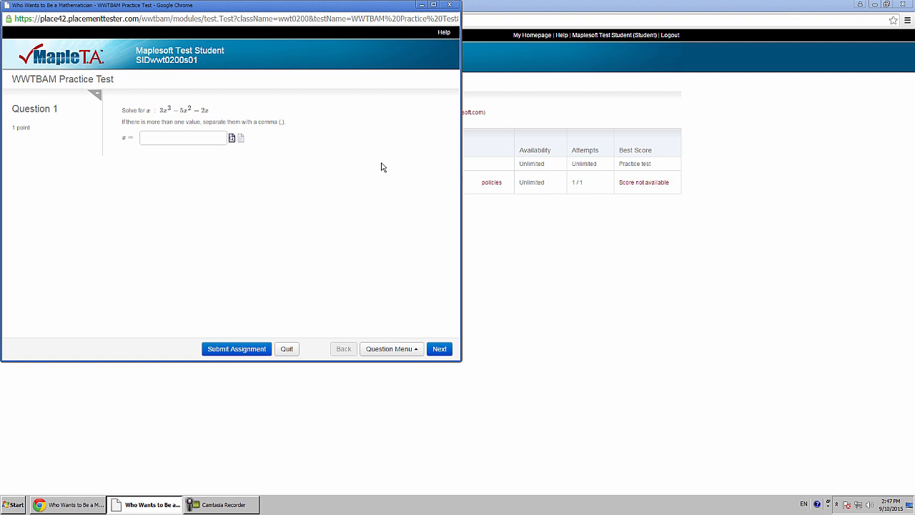
{"action": "mouse_move", "coordinate": [234, 142]}
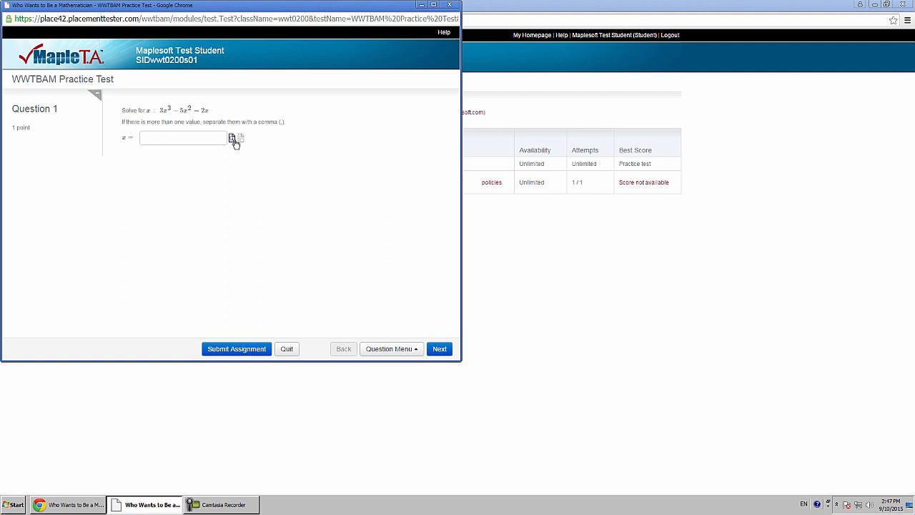
- Enter x^2 as Question 1's answer and advance to Question 4
{"action": "type", "text": "x^"}
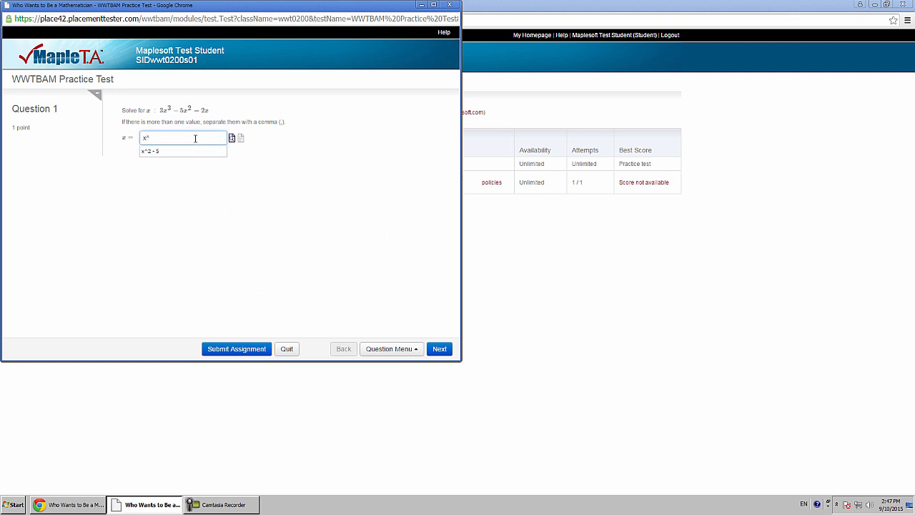
{"action": "type", "text": "2"}
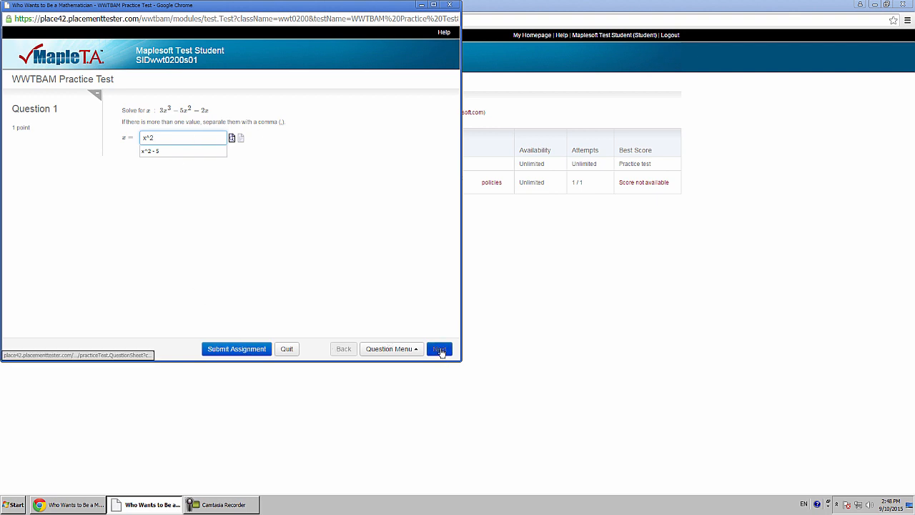
{"action": "left_click", "coordinate": [439, 349]}
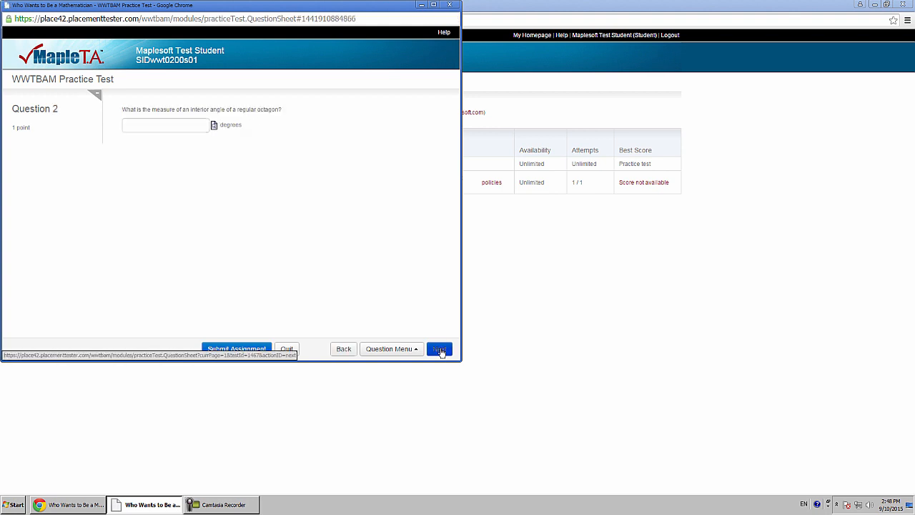
{"action": "left_click", "coordinate": [439, 349]}
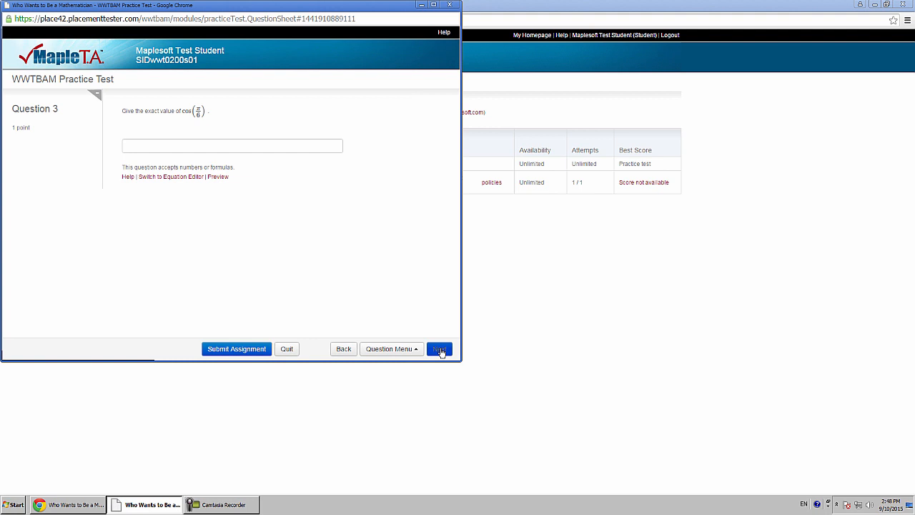
{"action": "left_click", "coordinate": [439, 349]}
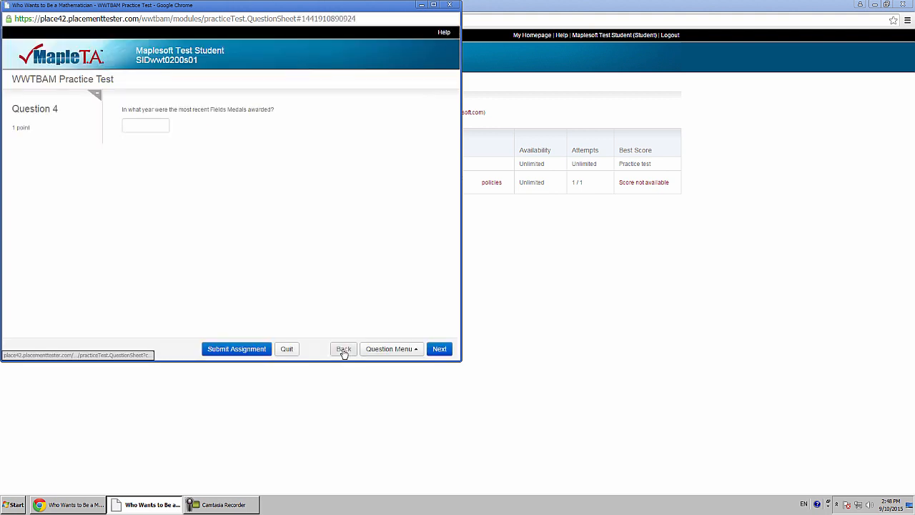
- Go back to Question 3, jump to Question 5 from the Question Menu, then reach Question 7
{"action": "left_click", "coordinate": [343, 349]}
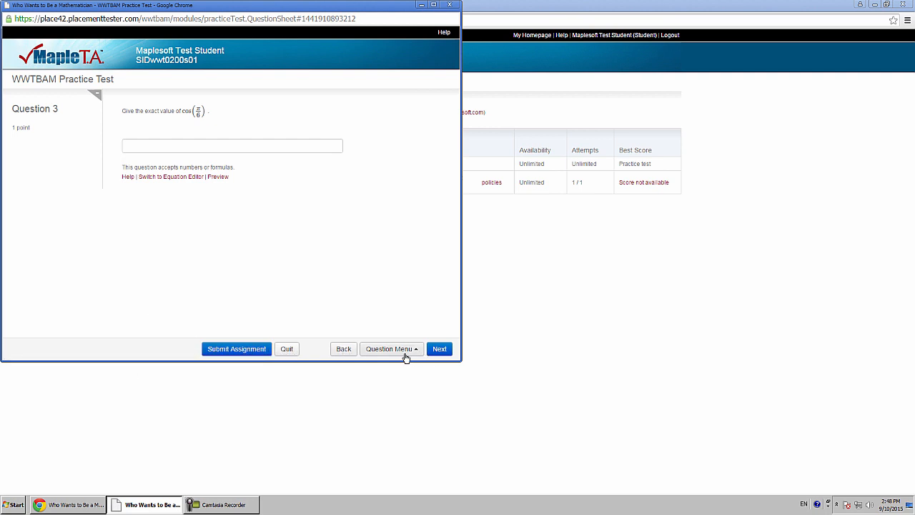
{"action": "left_click", "coordinate": [389, 349]}
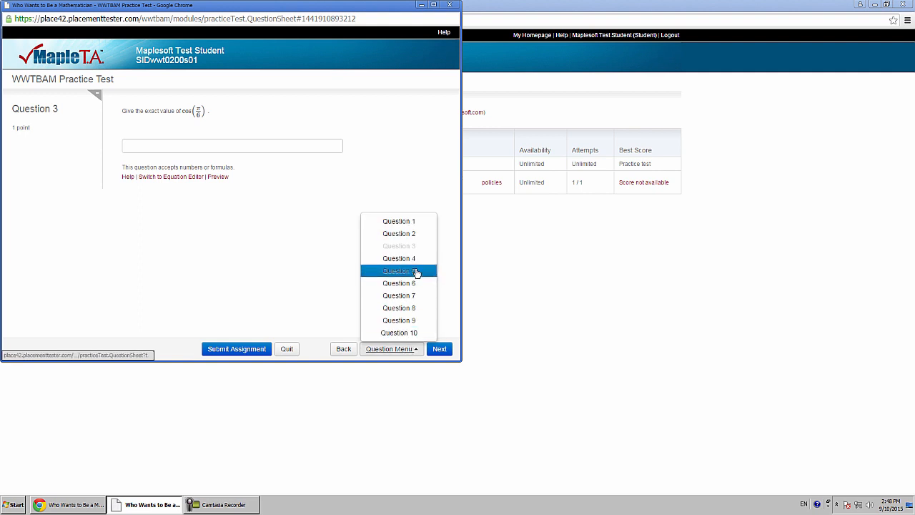
{"action": "left_click", "coordinate": [399, 270]}
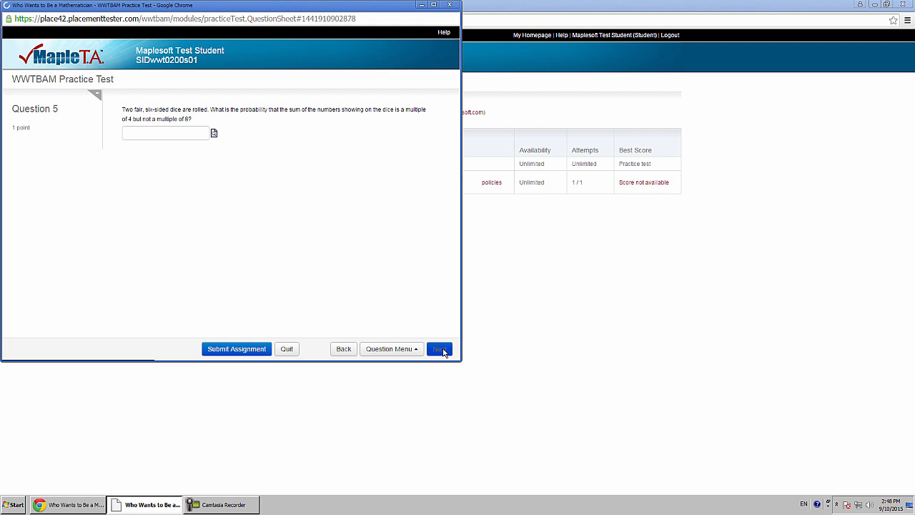
{"action": "left_click", "coordinate": [440, 349]}
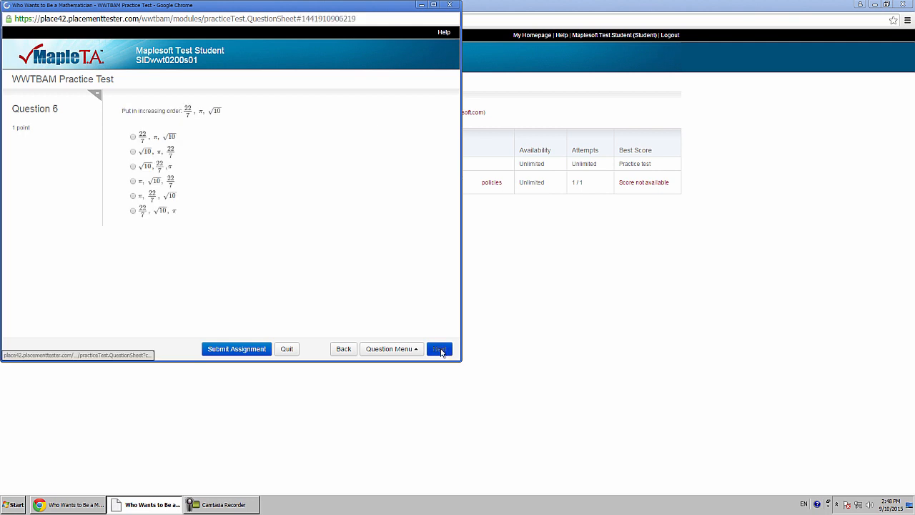
{"action": "left_click", "coordinate": [440, 349]}
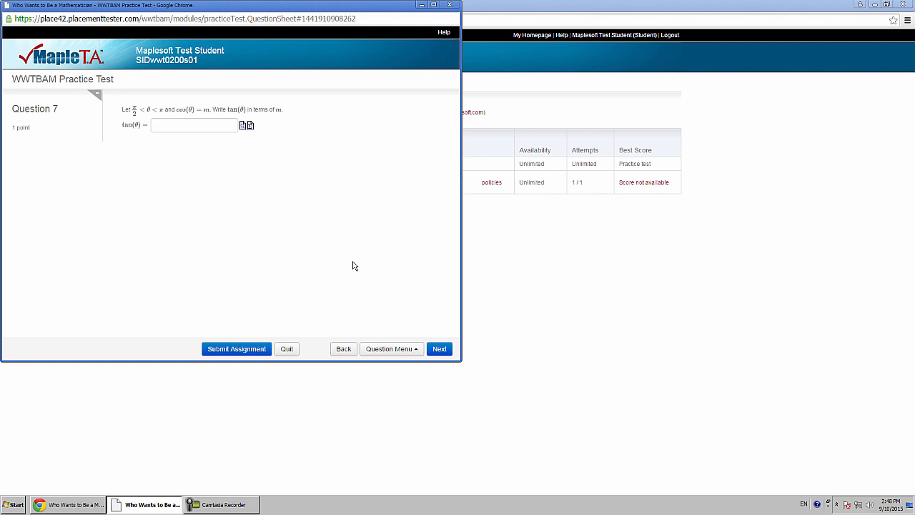
- Try typing x^2, sqrt and pi in Question 7's answer box, then return to Question 3
{"action": "left_click", "coordinate": [193, 125]}
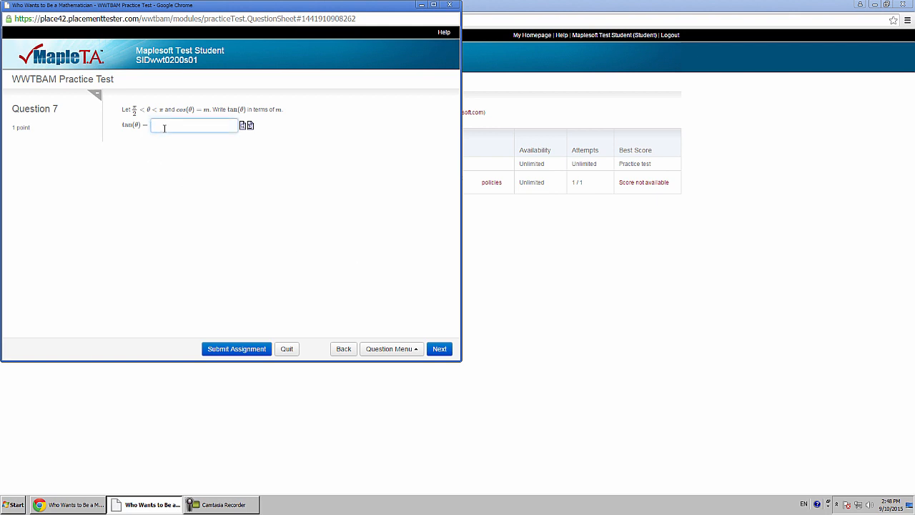
{"action": "type", "text": "x^2"}
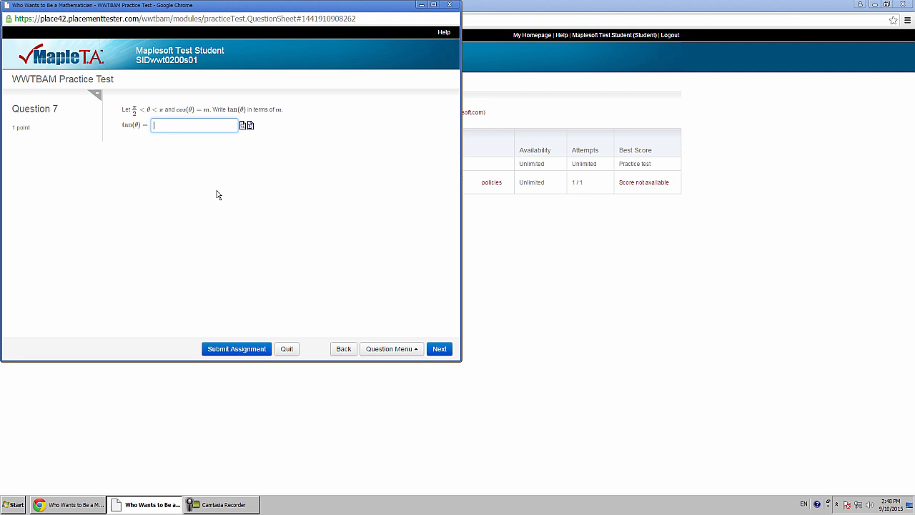
{"action": "type", "text": "sqrt"}
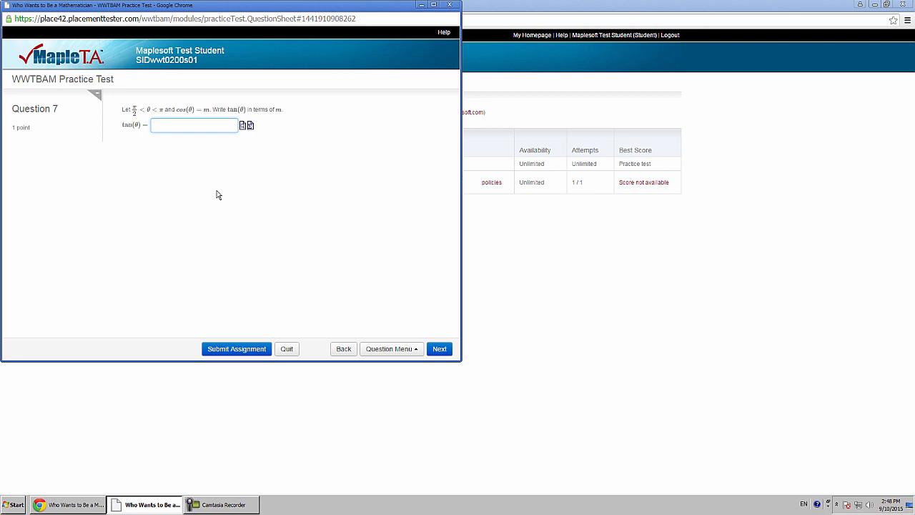
{"action": "type", "text": "pi"}
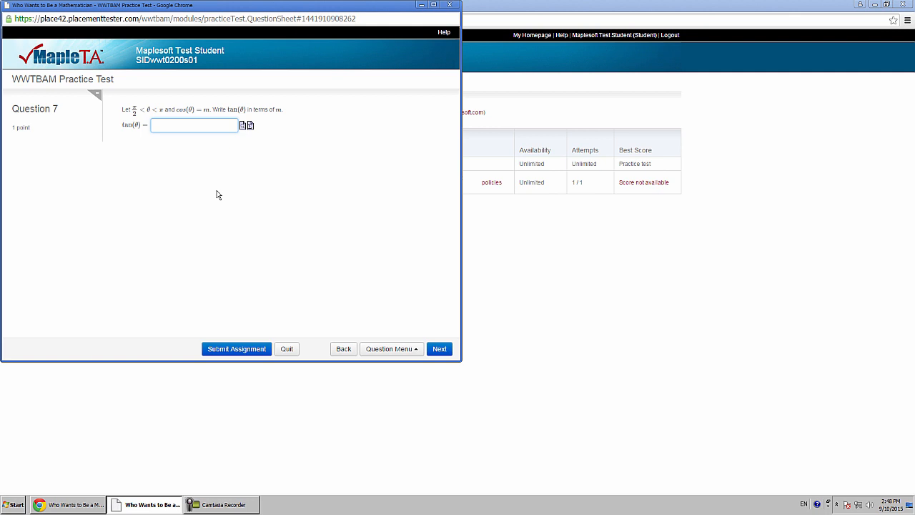
{"action": "left_click", "coordinate": [193, 125]}
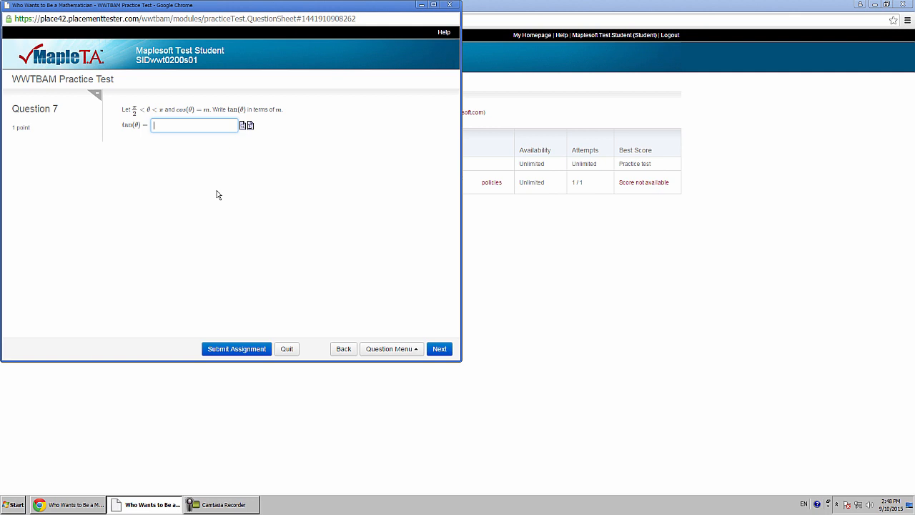
{"action": "mouse_move", "coordinate": [256, 134]}
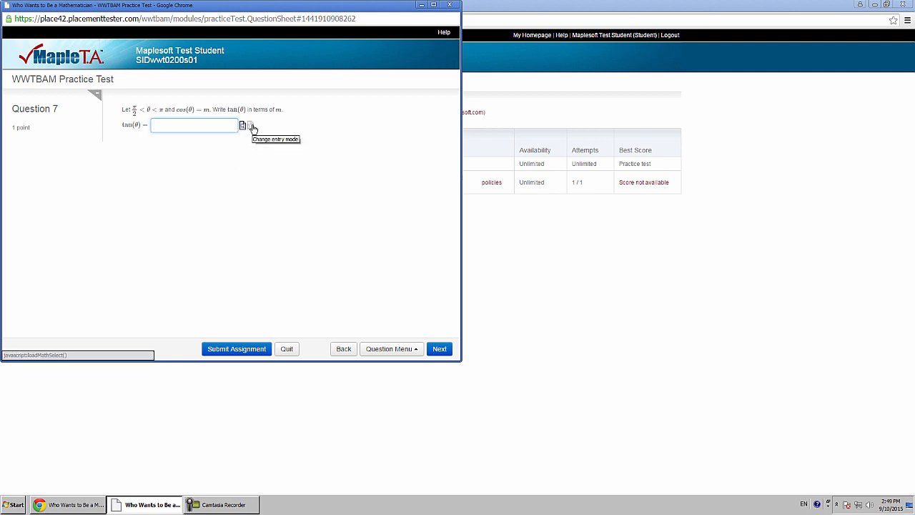
{"action": "mouse_move", "coordinate": [406, 364]}
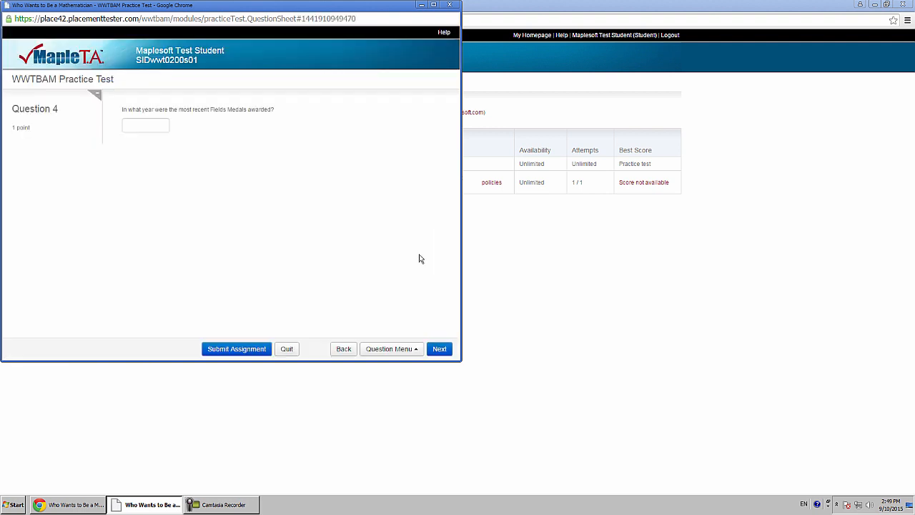
{"action": "left_click", "coordinate": [344, 349]}
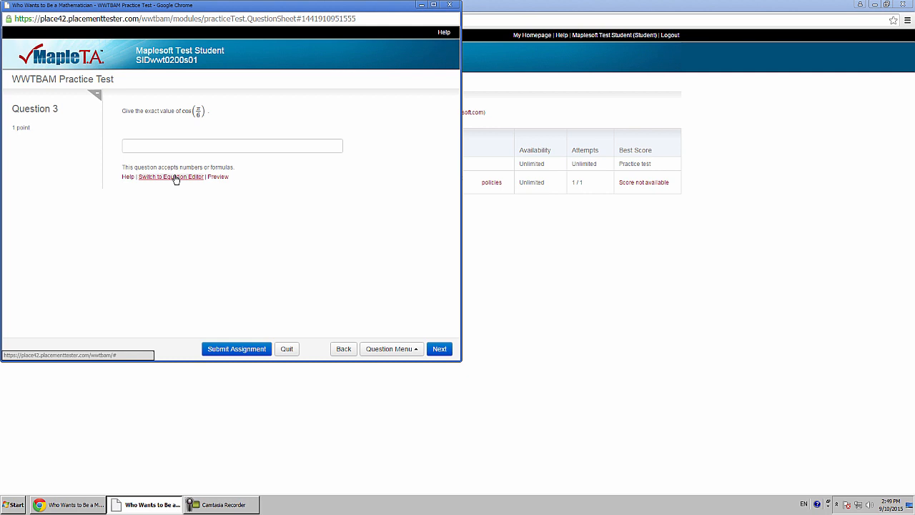
- Switch Question 3 to the Equation Editor and try a fraction template
{"action": "left_click", "coordinate": [170, 177]}
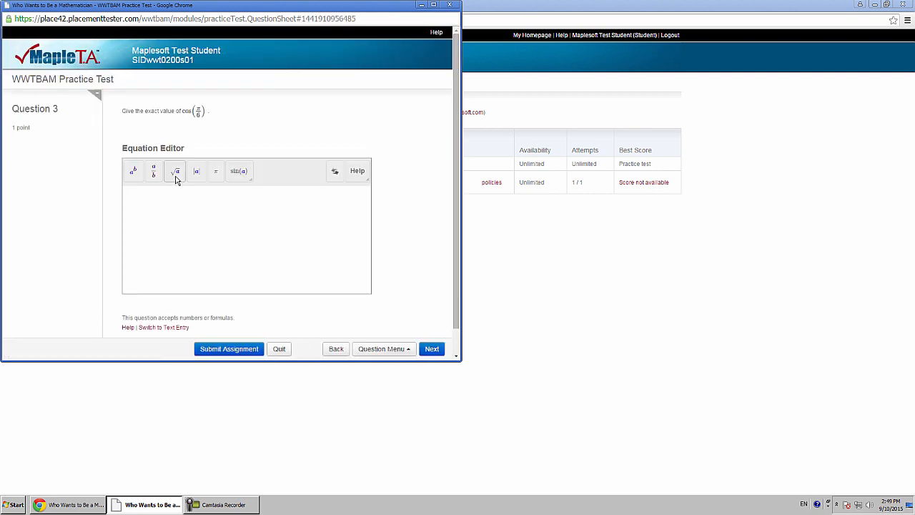
{"action": "left_click", "coordinate": [247, 240]}
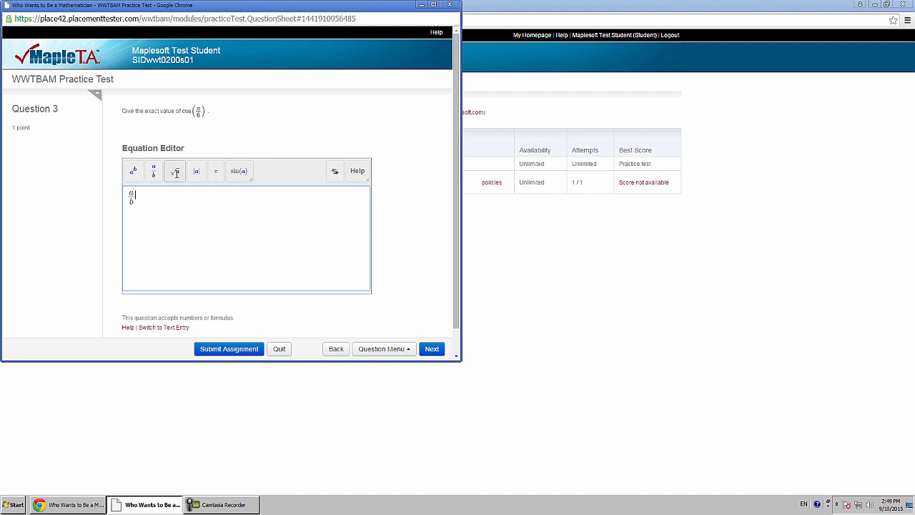
{"action": "left_click", "coordinate": [175, 171]}
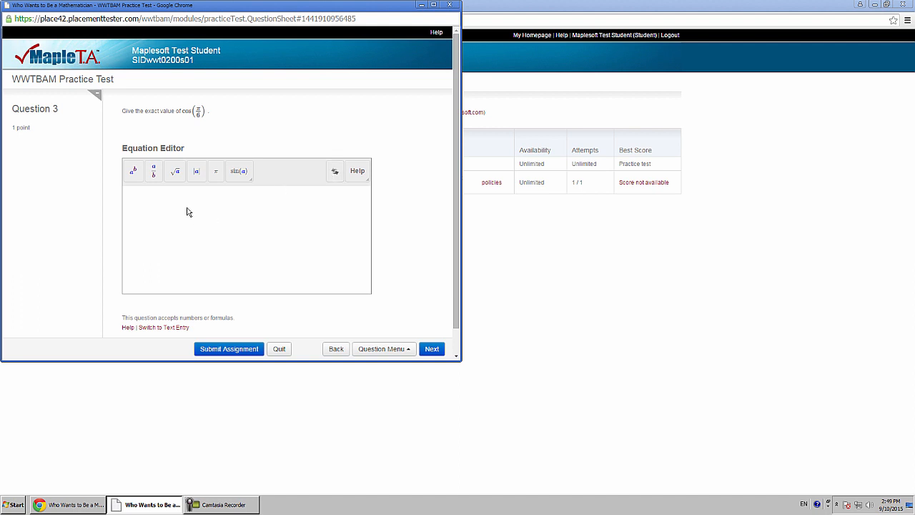
- Build a 1 over square-root fraction, then clear the editor
{"action": "left_click", "coordinate": [246, 236]}
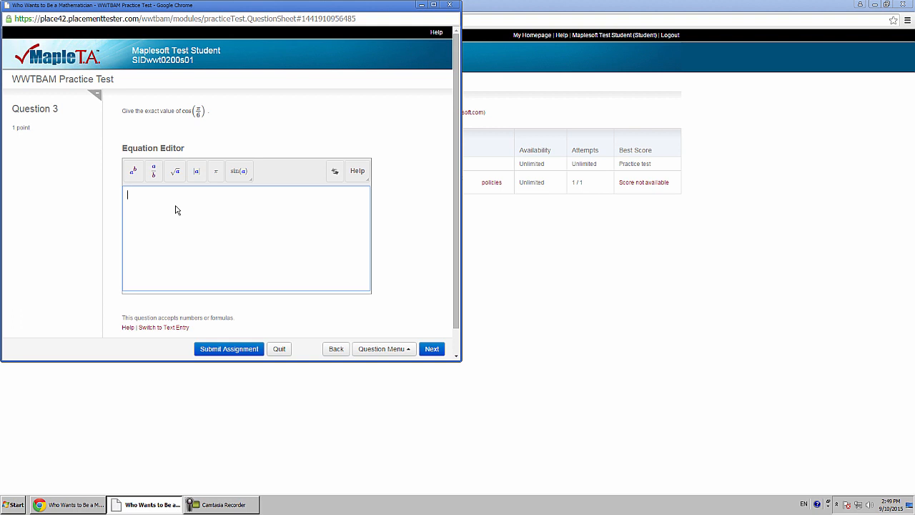
{"action": "left_click", "coordinate": [153, 170]}
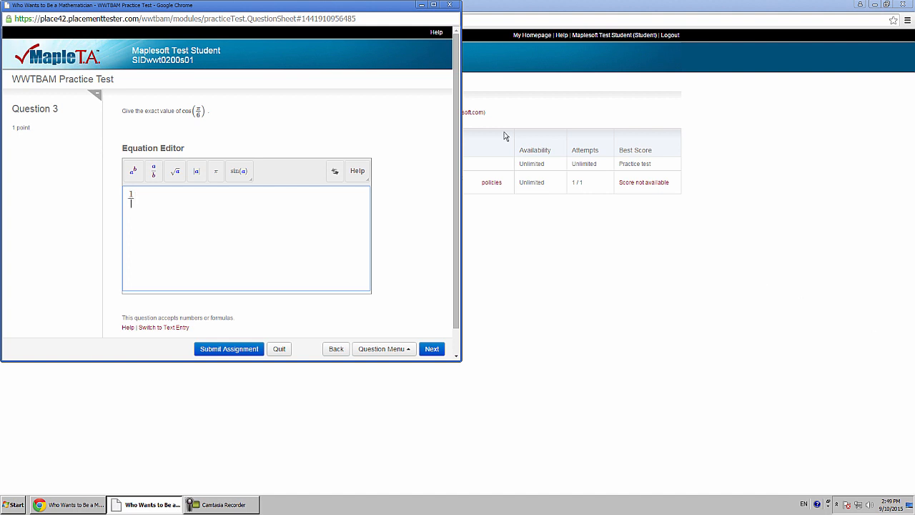
{"action": "left_click", "coordinate": [175, 170]}
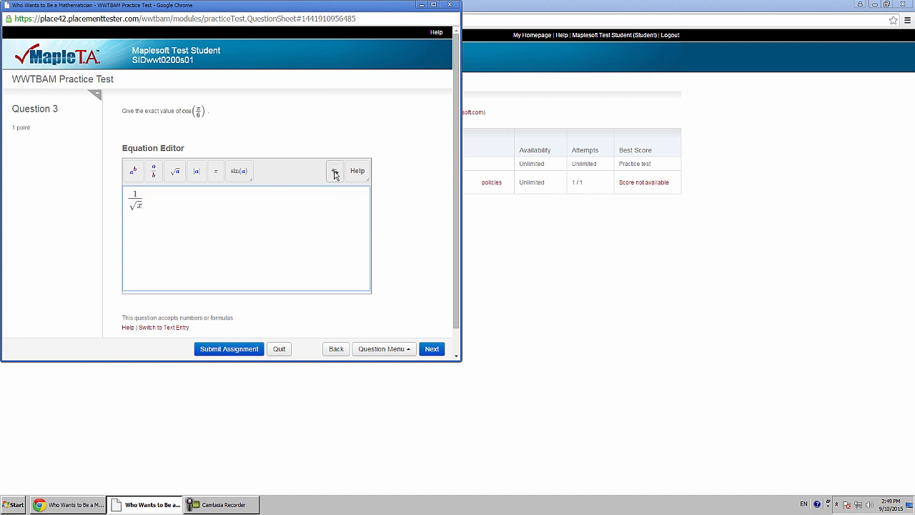
{"action": "left_click", "coordinate": [334, 171]}
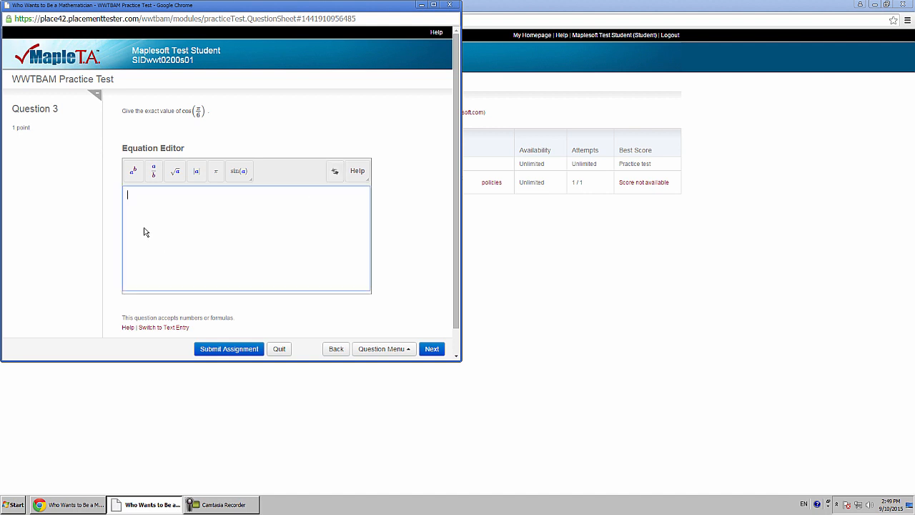
- Type 2 as the exponent to form x² in the Equation Editor
{"action": "type", "text": "2"}
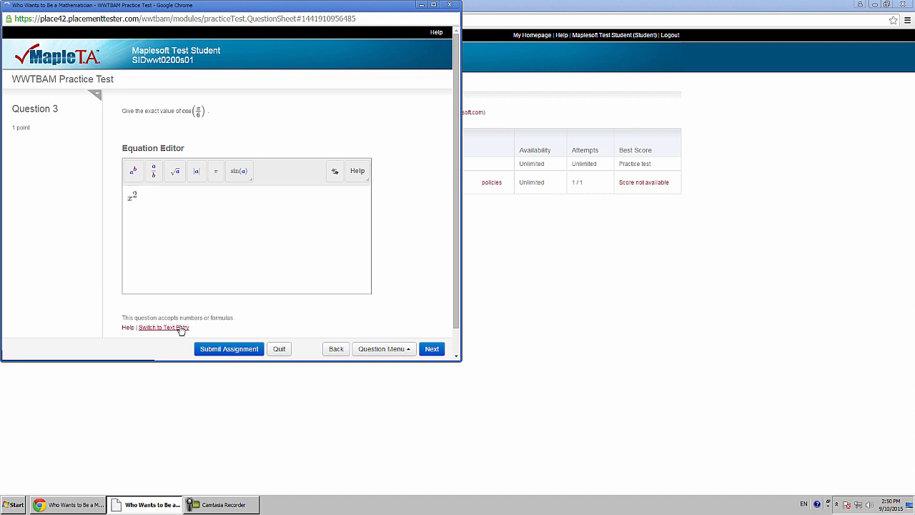
- Switch Question 3 back to plain text entry and advance through Questions 4 and 5
{"action": "left_click", "coordinate": [163, 327]}
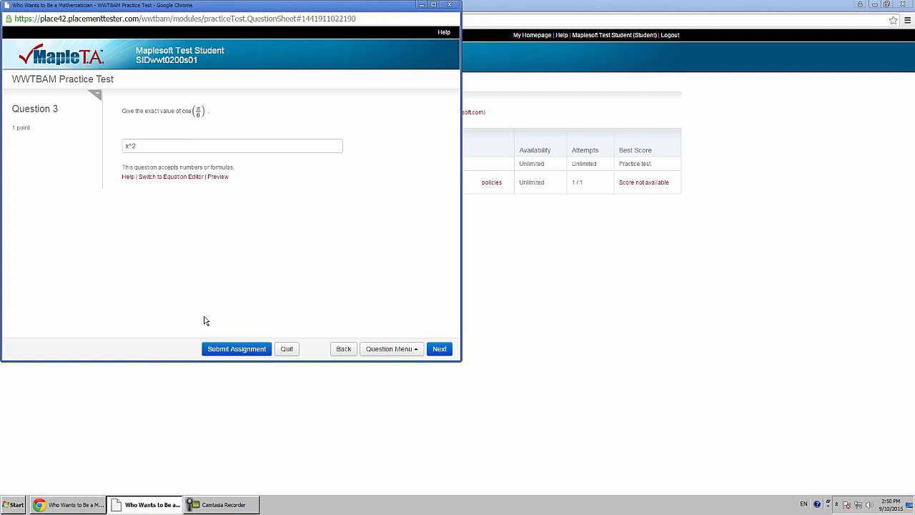
{"action": "mouse_move", "coordinate": [128, 121]}
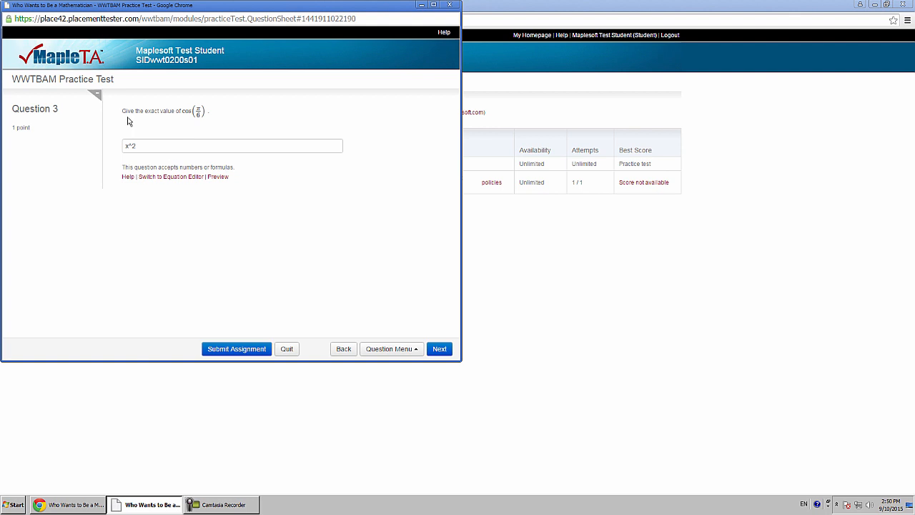
{"action": "left_click", "coordinate": [232, 146]}
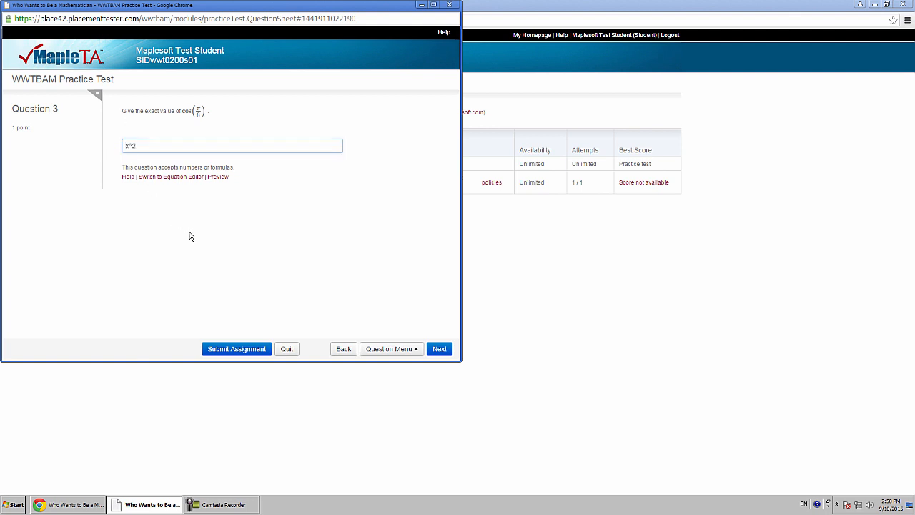
{"action": "left_click", "coordinate": [232, 145]}
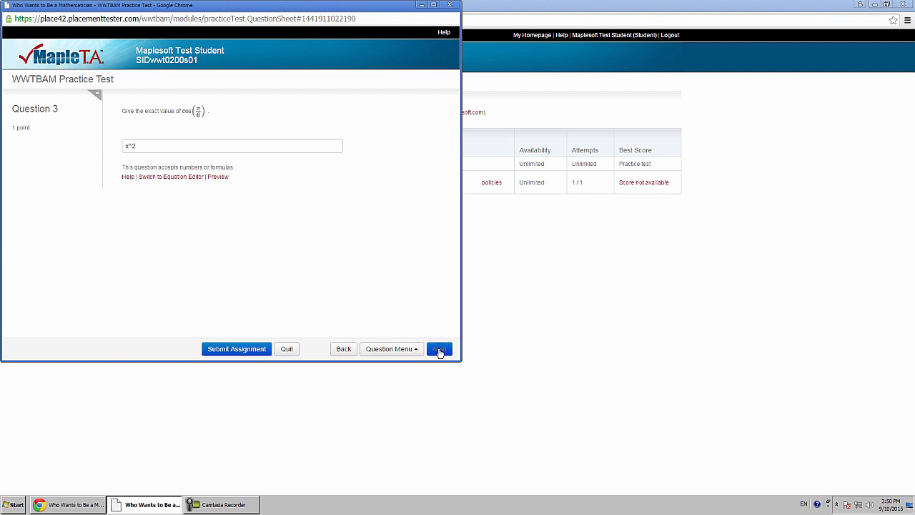
{"action": "left_click", "coordinate": [440, 349]}
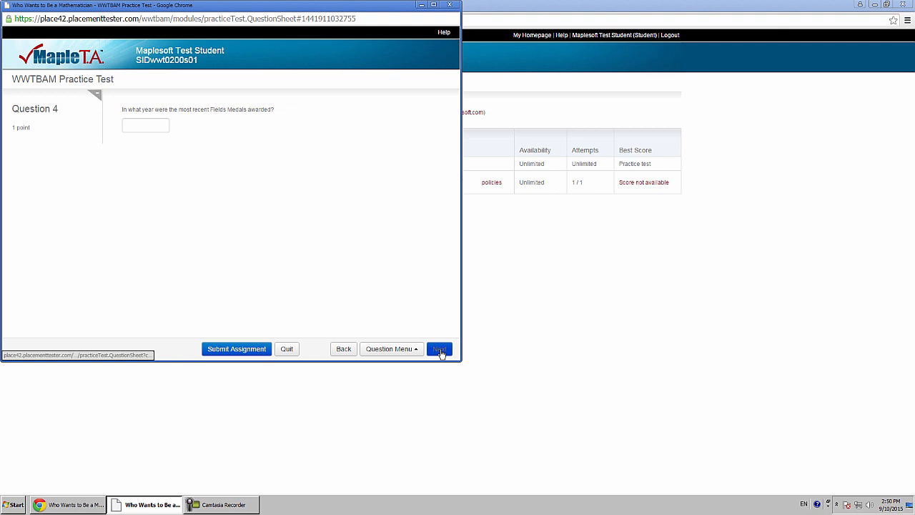
{"action": "left_click", "coordinate": [440, 349]}
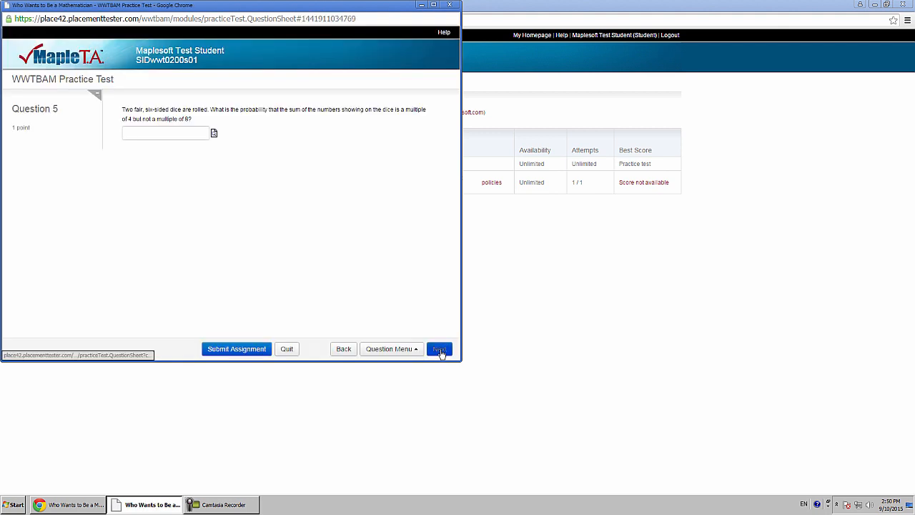
{"action": "left_click", "coordinate": [439, 349]}
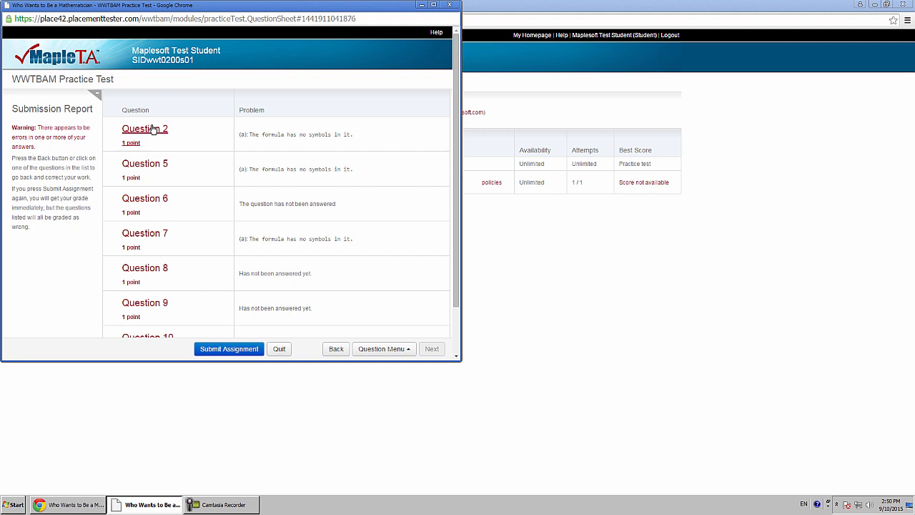
- Answer Question 2 with 45 degrees and resubmit the practice test
{"action": "left_click", "coordinate": [145, 128]}
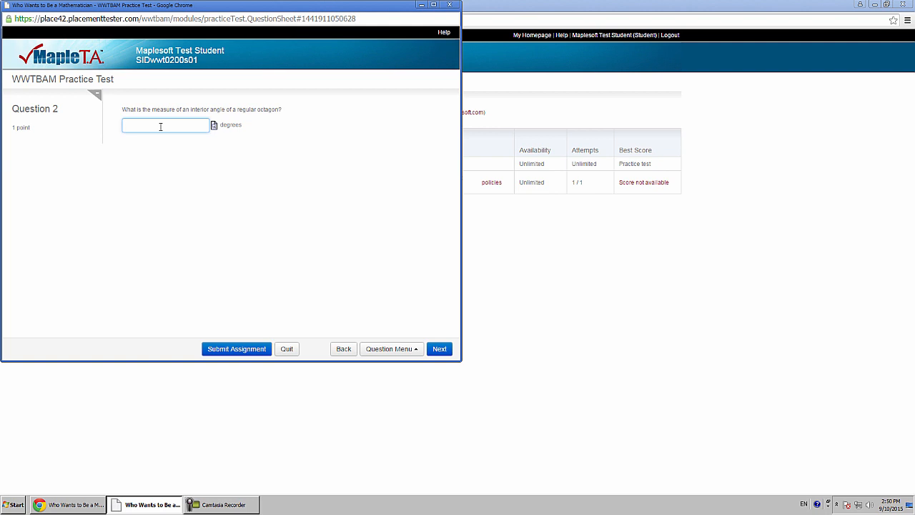
{"action": "type", "text": "45"}
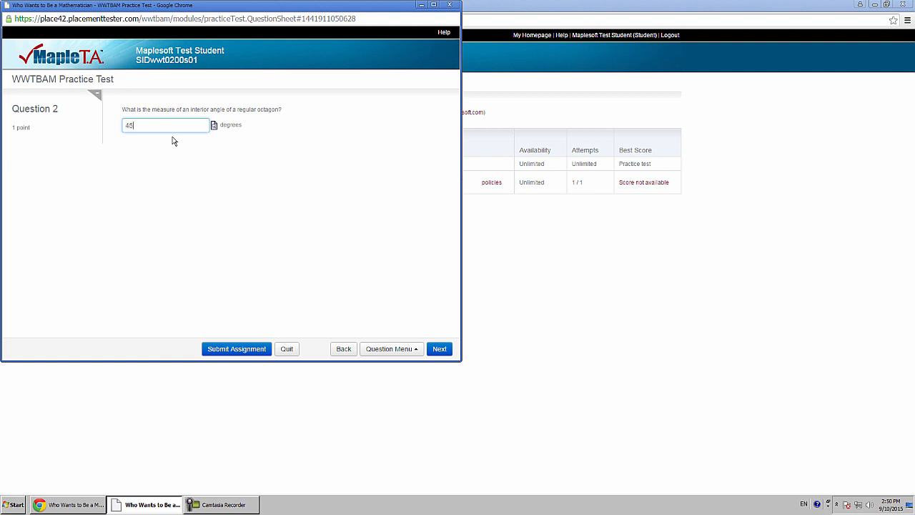
{"action": "mouse_move", "coordinate": [236, 349]}
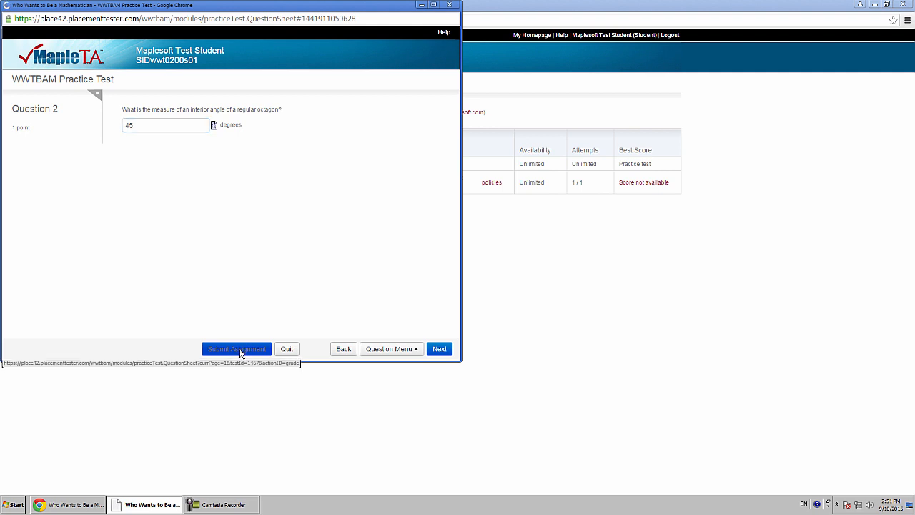
{"action": "left_click", "coordinate": [236, 349]}
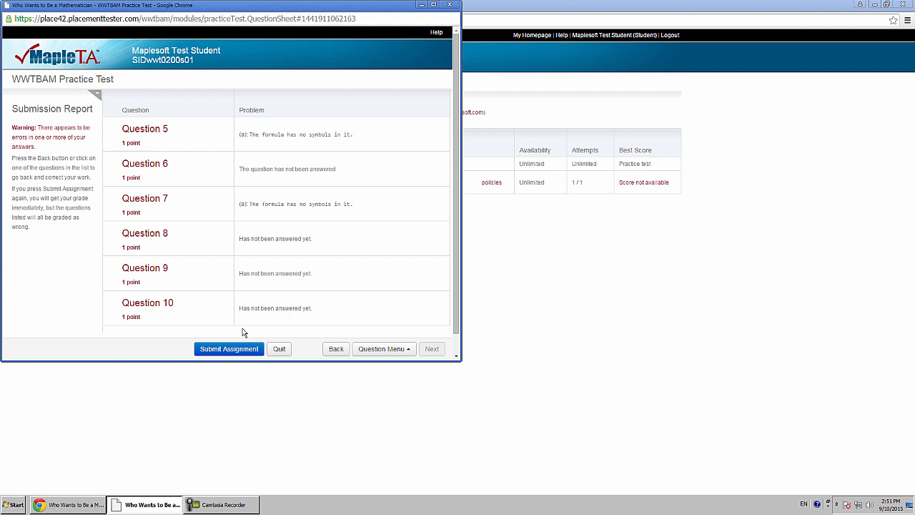
{"action": "mouse_move", "coordinate": [240, 223]}
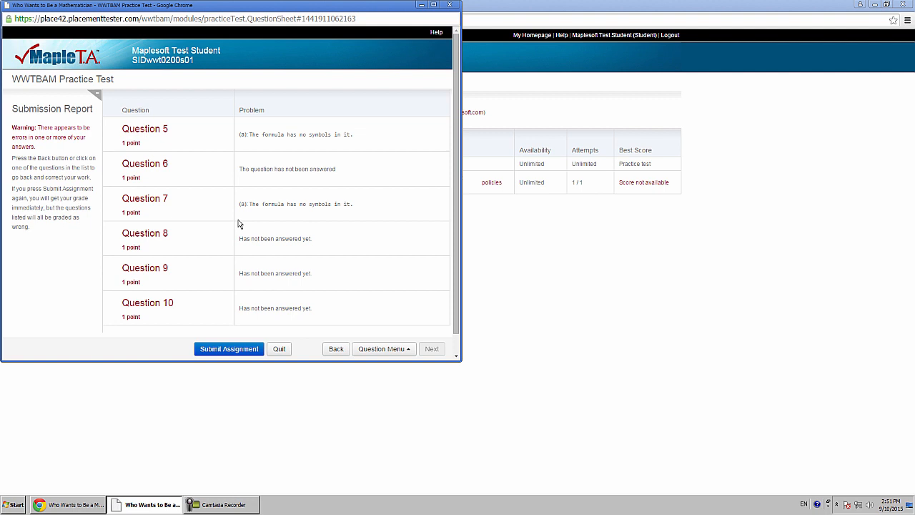
{"action": "mouse_move", "coordinate": [238, 223]}
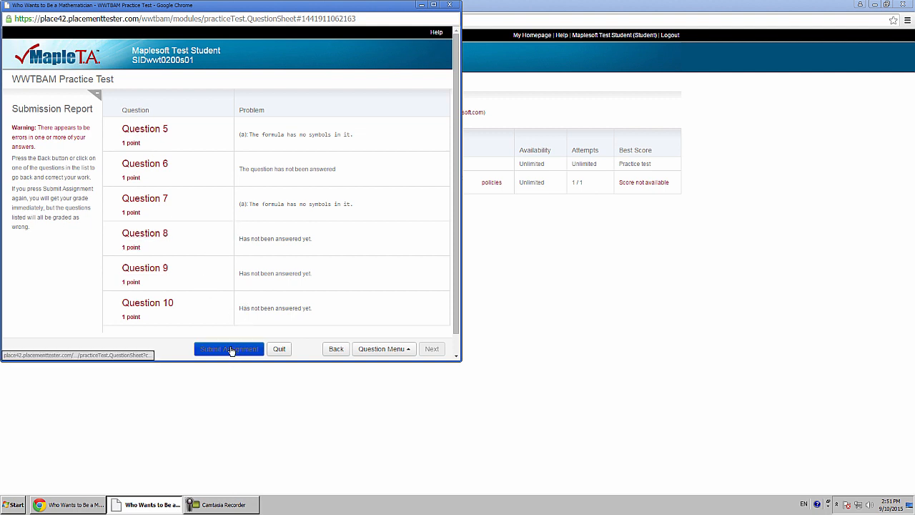
- Submit despite remaining errors and review the 0/10 graded details for each question
{"action": "left_click", "coordinate": [229, 349]}
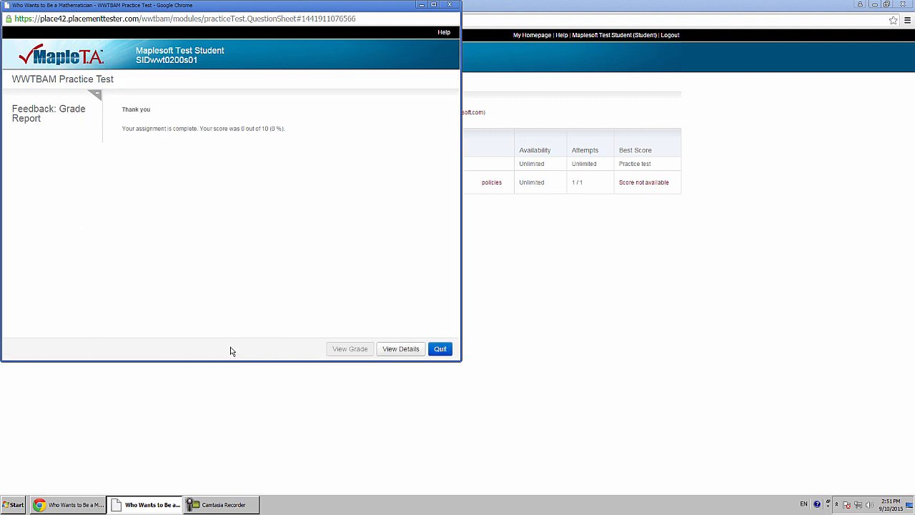
{"action": "mouse_move", "coordinate": [610, 483]}
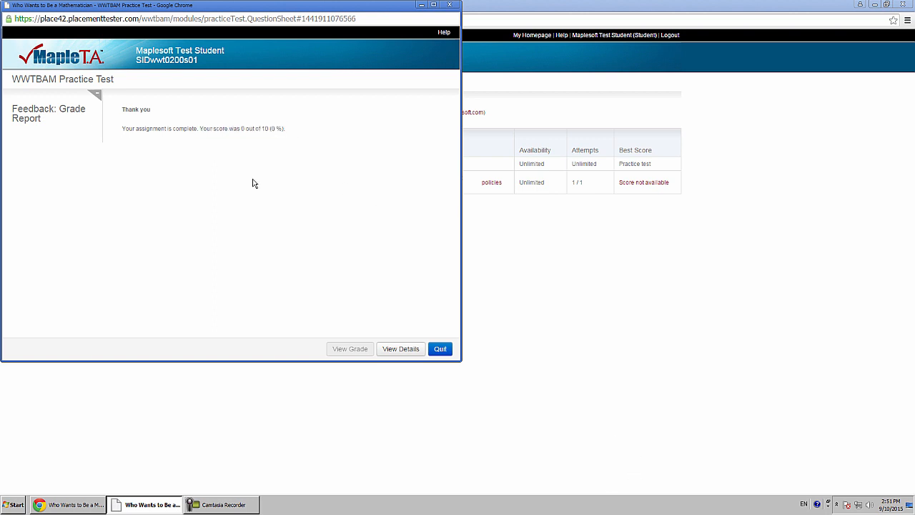
{"action": "mouse_move", "coordinate": [429, 337]}
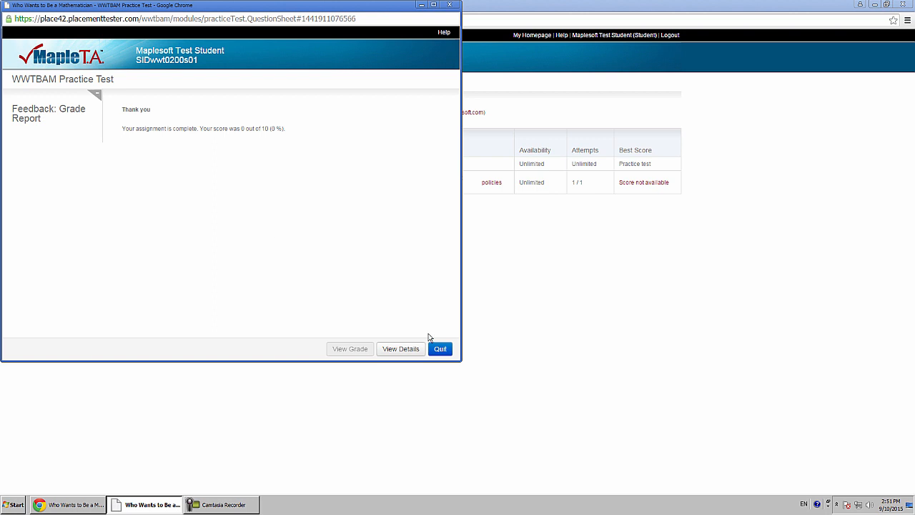
{"action": "left_click", "coordinate": [400, 349]}
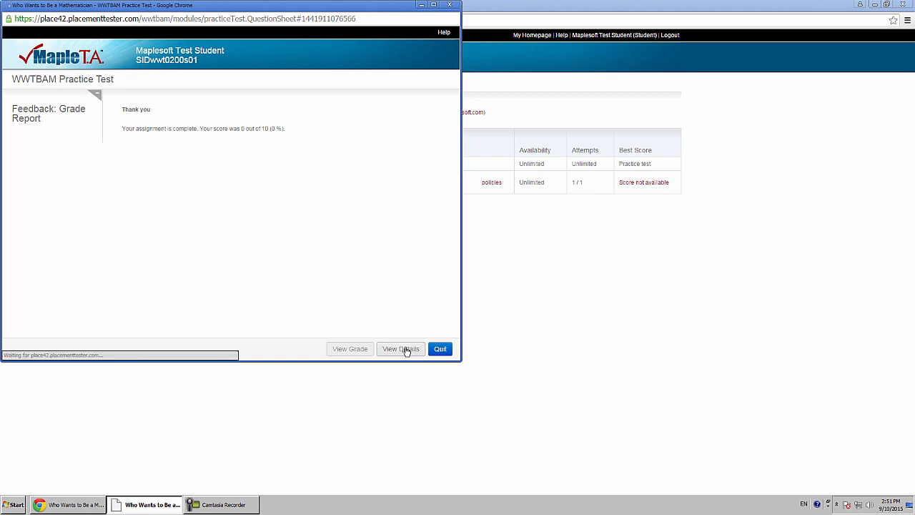
{"action": "left_click", "coordinate": [401, 349]}
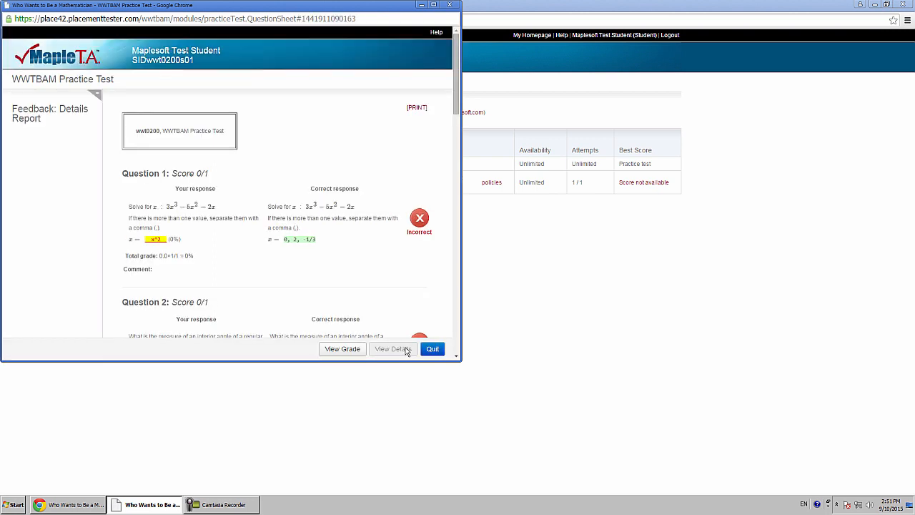
{"action": "scroll", "scroll_direction": "down", "scroll_amount": 3}
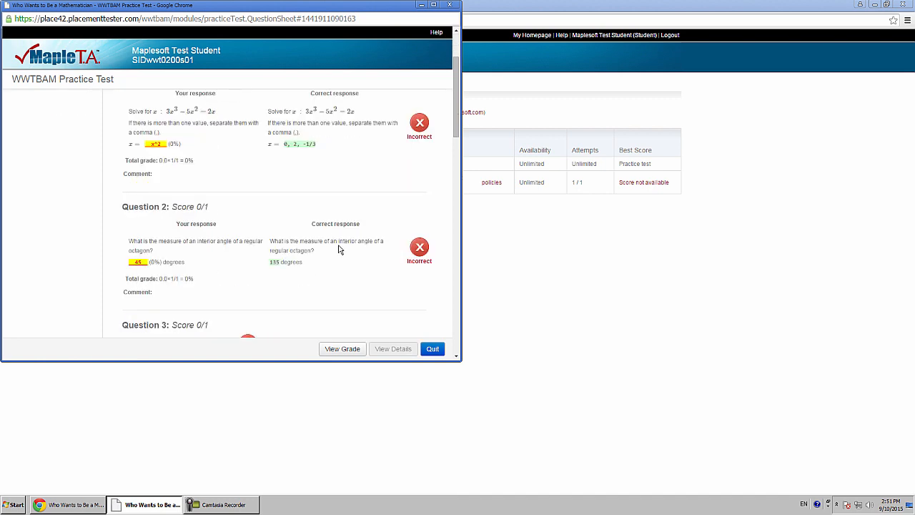
{"action": "scroll", "scroll_direction": "down", "scroll_amount": 3}
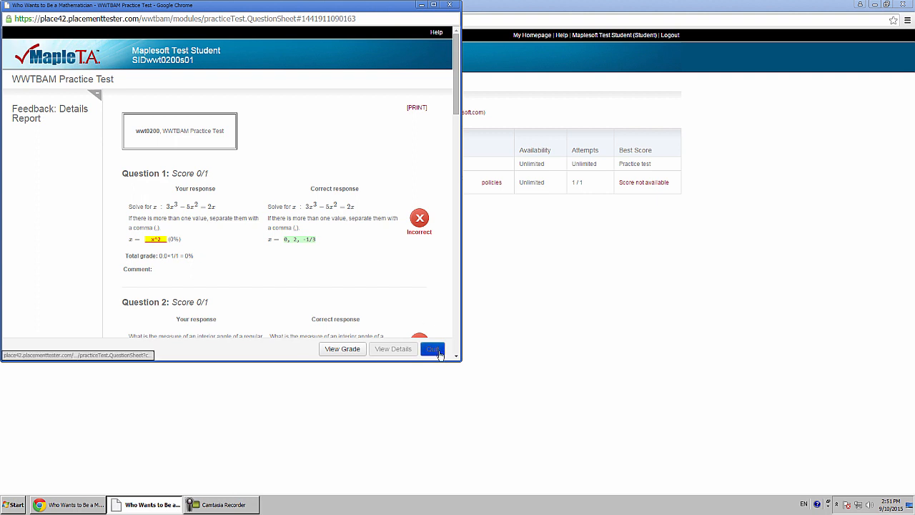
- Quit the results, try the restricted Qualifying Test, then open Maple T.A. 10 Online Help
{"action": "left_click", "coordinate": [433, 349]}
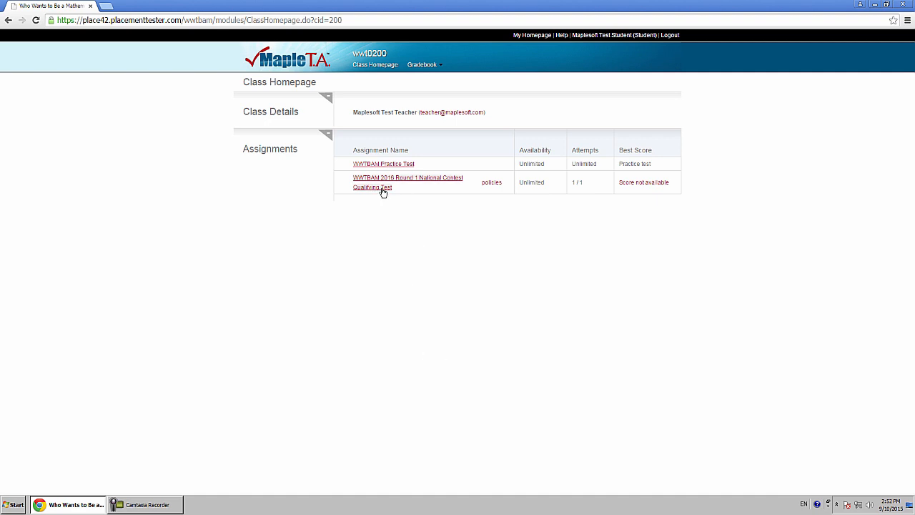
{"action": "left_click", "coordinate": [371, 186]}
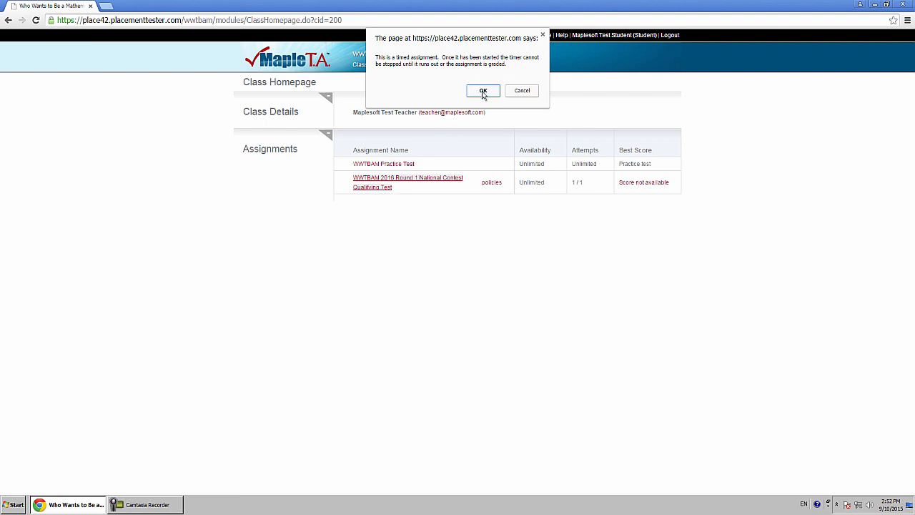
{"action": "left_click", "coordinate": [483, 91]}
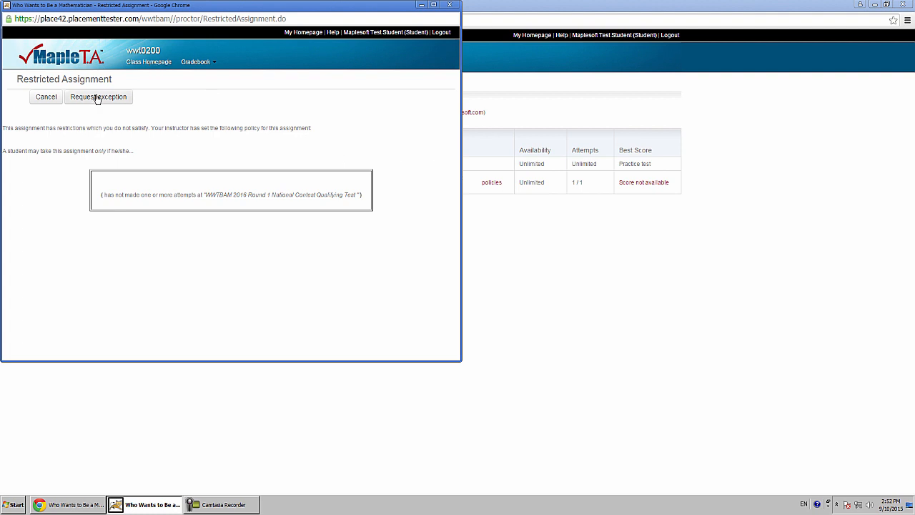
{"action": "left_click", "coordinate": [98, 96]}
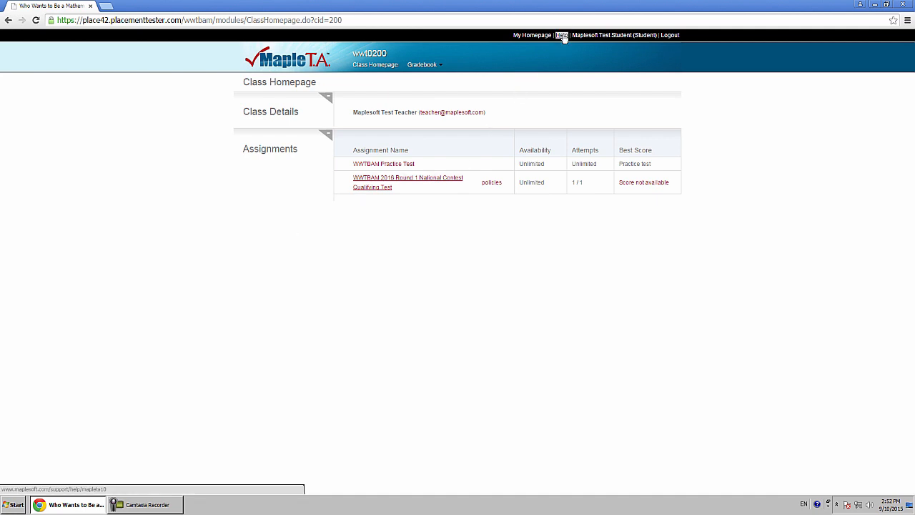
{"action": "left_click", "coordinate": [562, 35]}
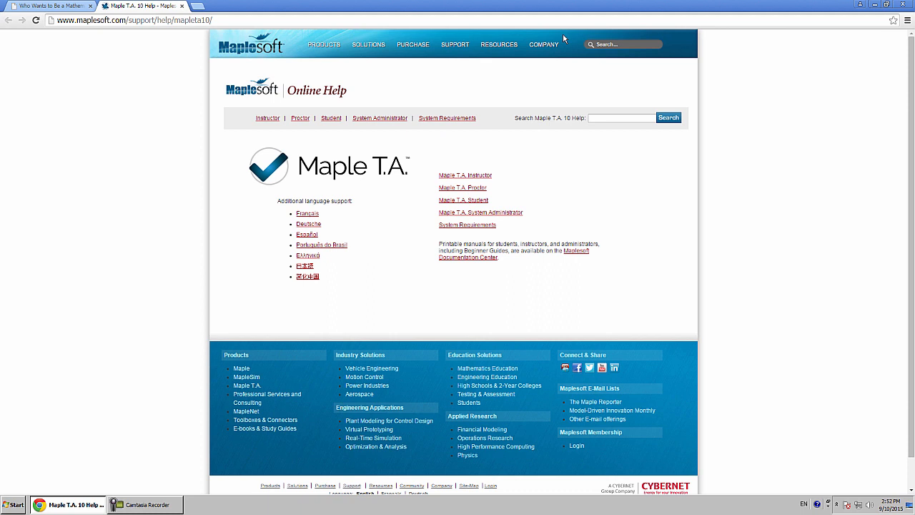